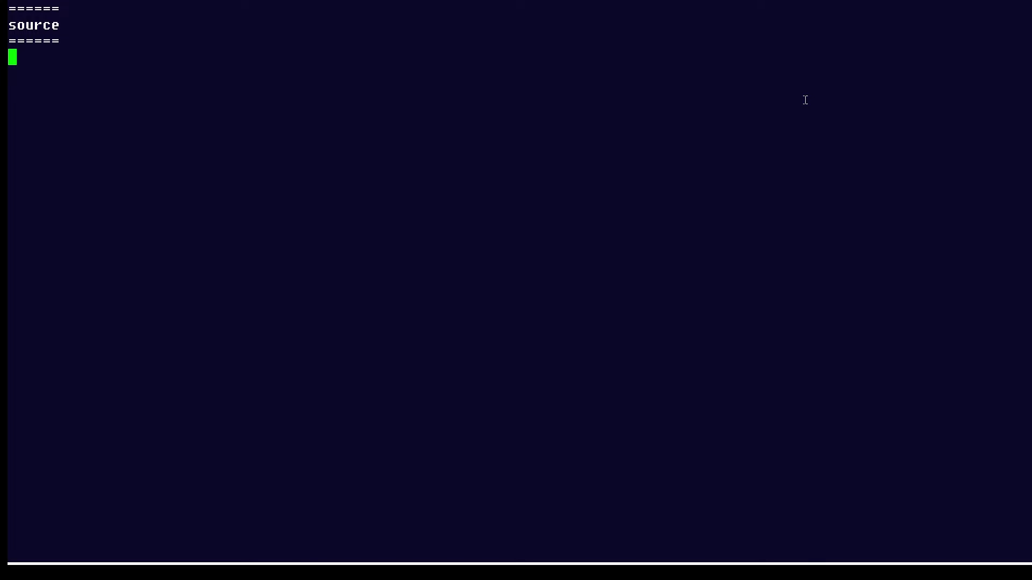
List source_me's permissions with ls -l, then print its script contents with cat
type("ls -l source_me")
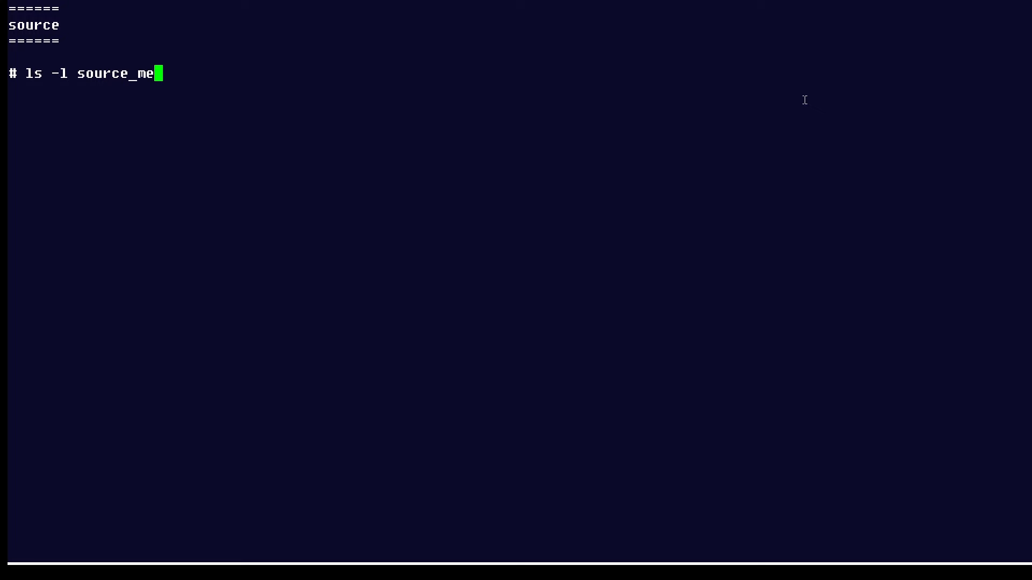
key("Return")
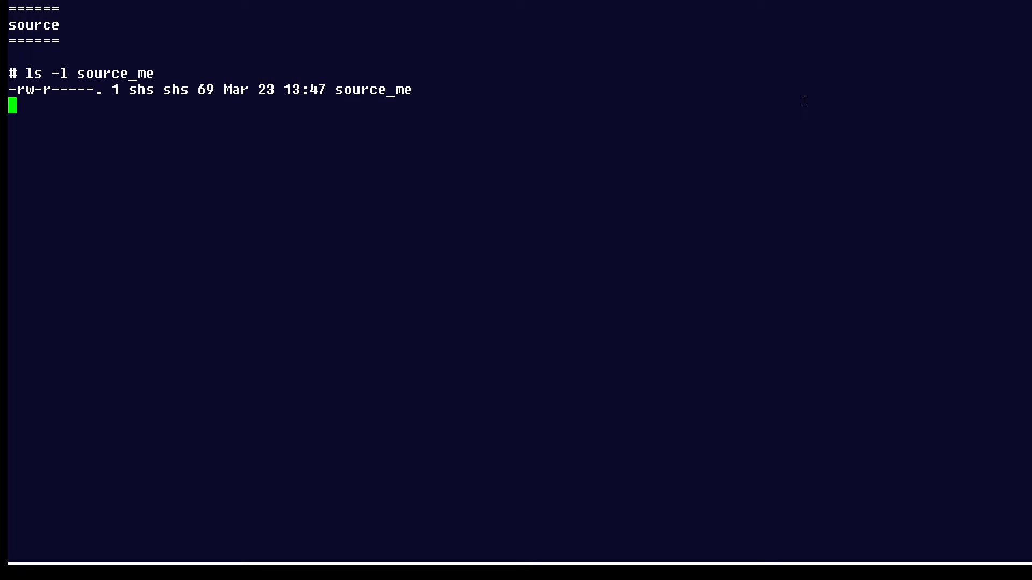
type("cat ./source_me")
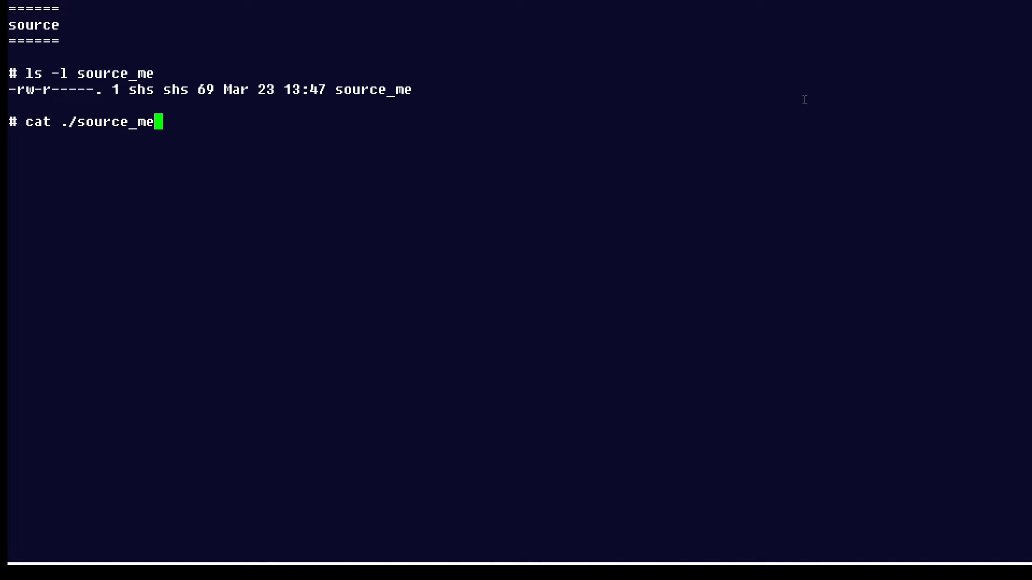
key("Return")
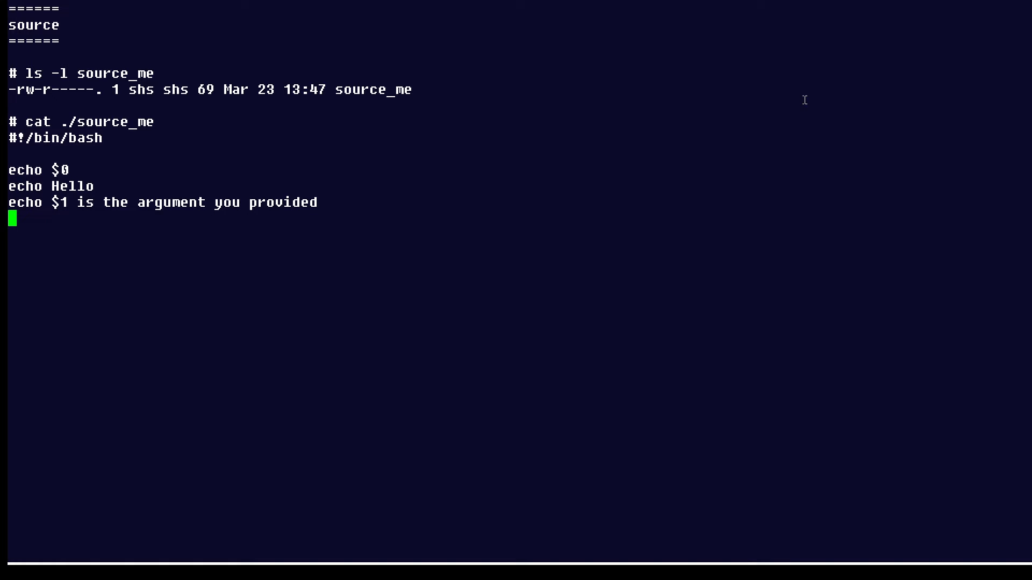
Run 'source ./source_me butterfly' so it echoes $0, Hello and the butterfly argument message
type("source ./source_me butterfly")
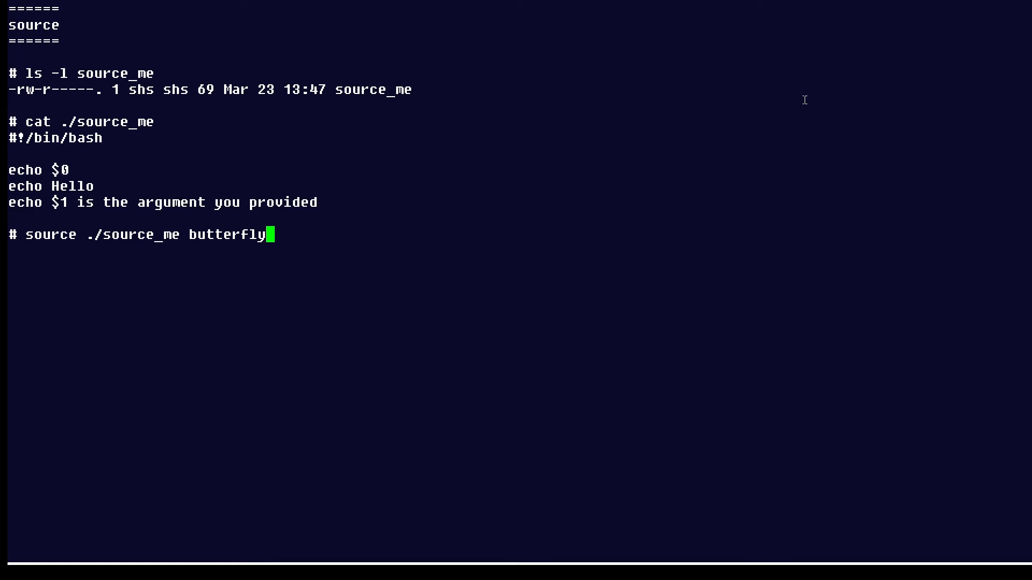
key("Return")
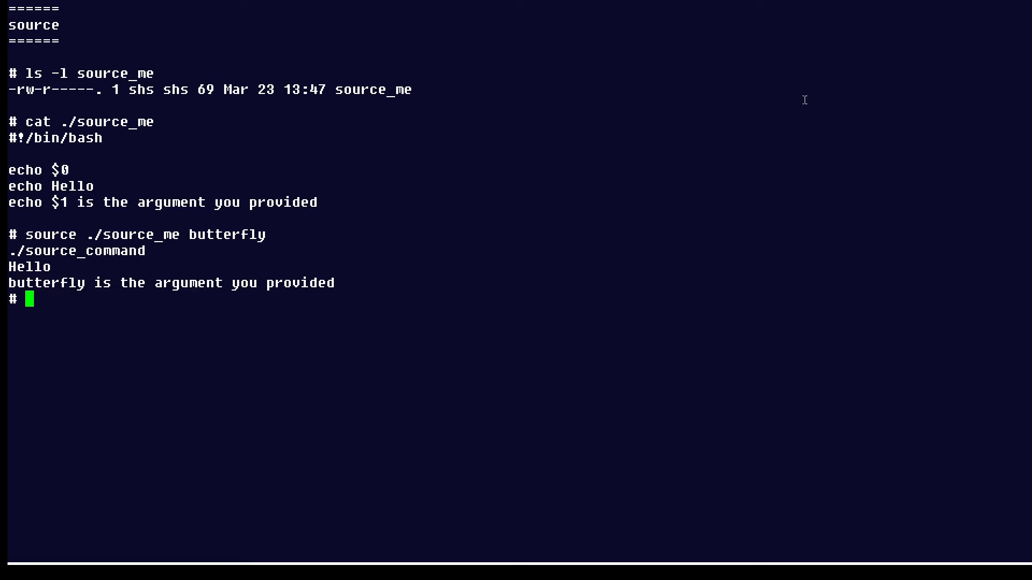